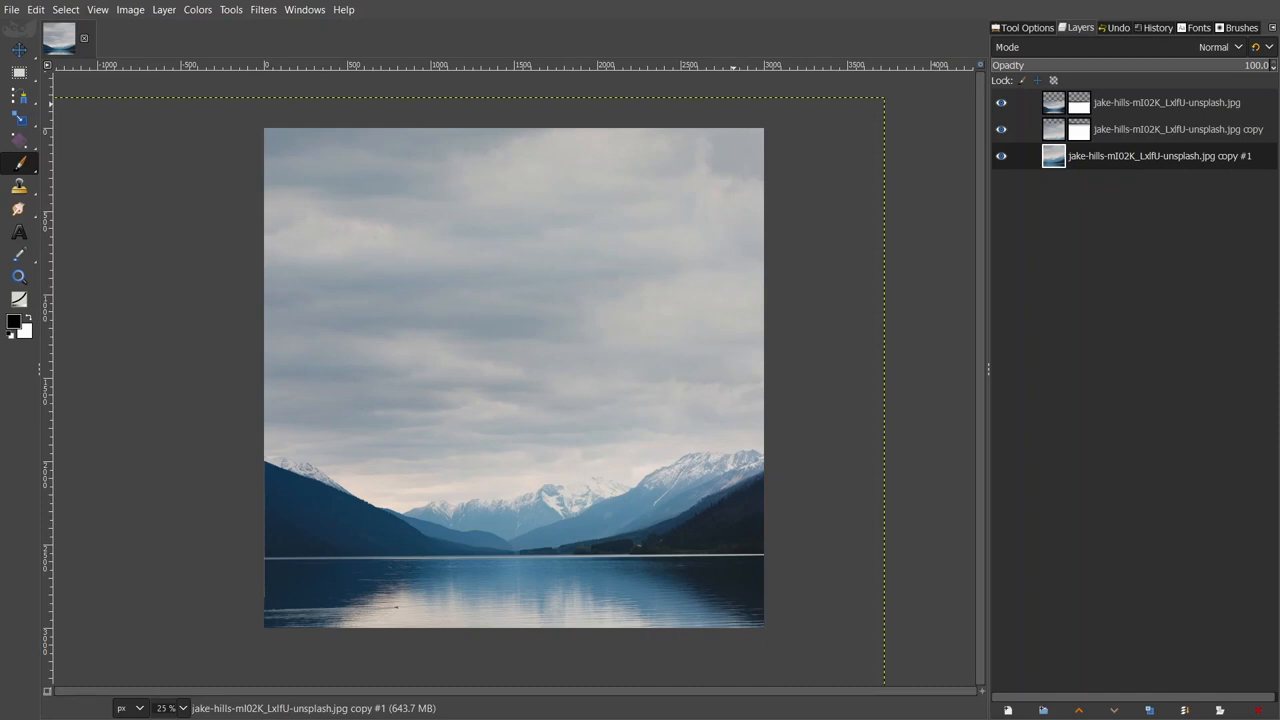
pyautogui.moveTo(478, 415)
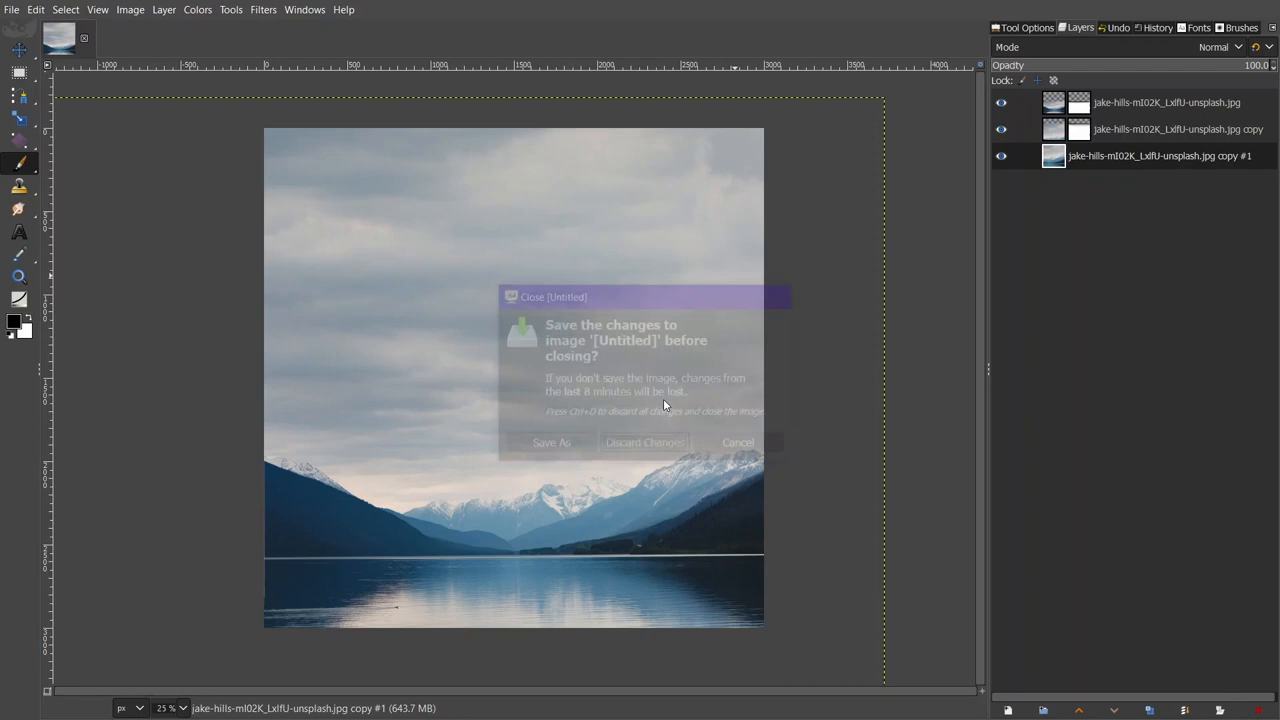
# Discard the example image's changes and create a new 3000 × 3000 px canvas
pyautogui.click(11, 9)
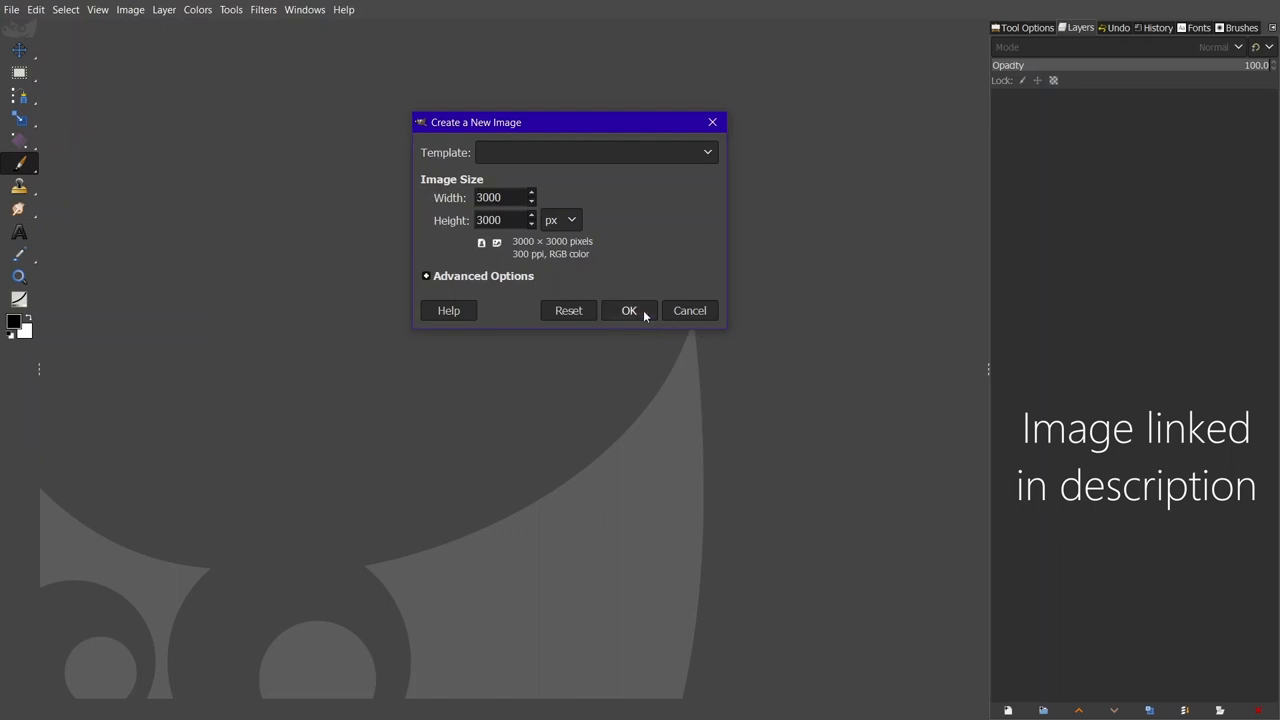
pyautogui.click(629, 310)
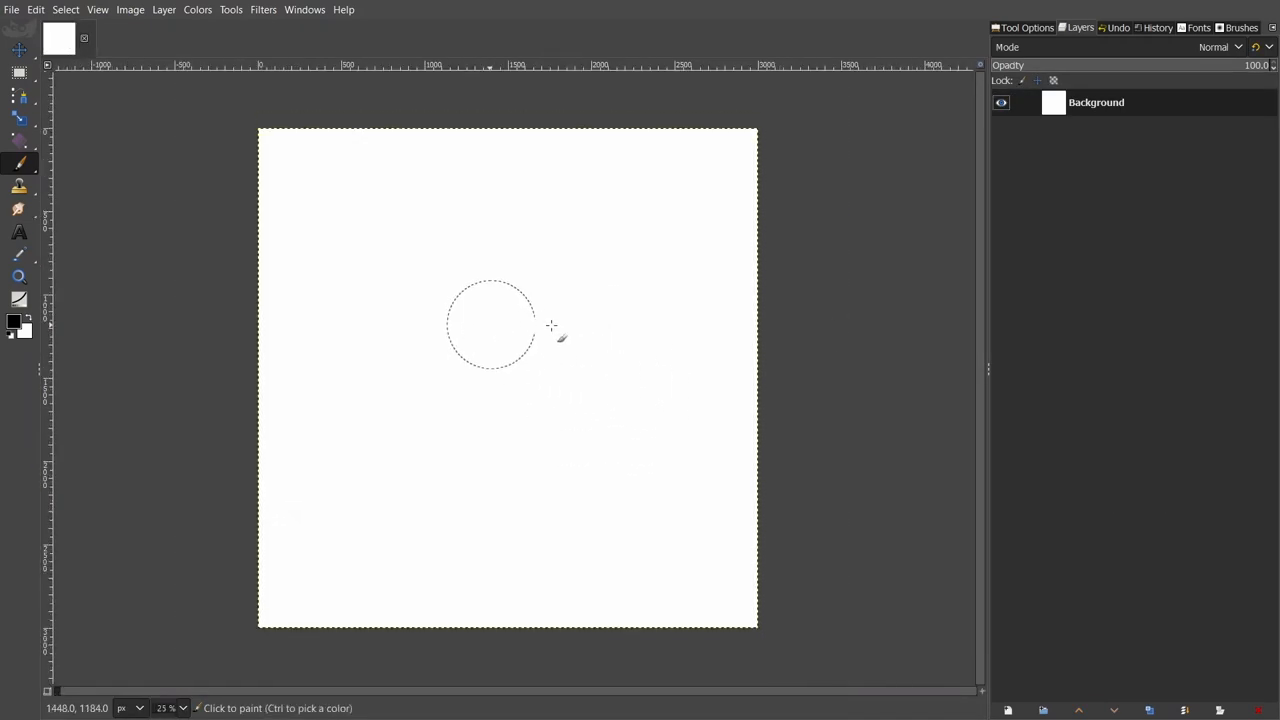
pyautogui.moveTo(432, 423)
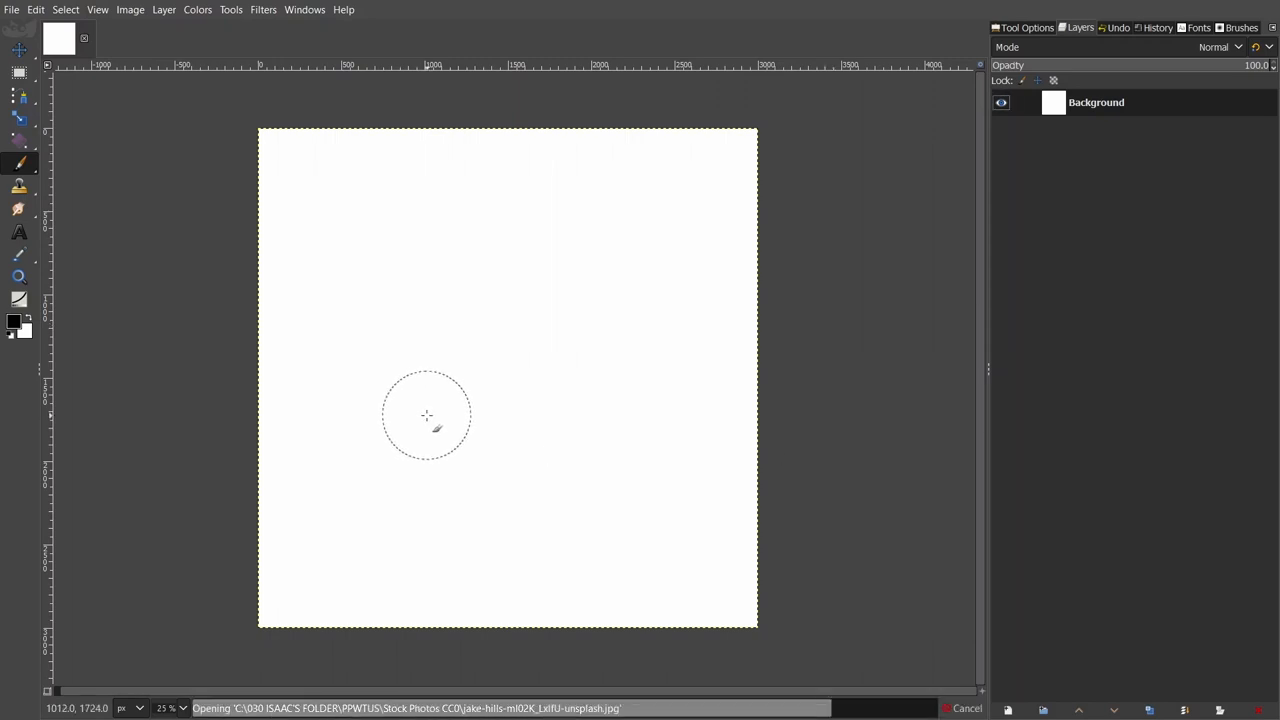
pyautogui.moveTo(518, 443)
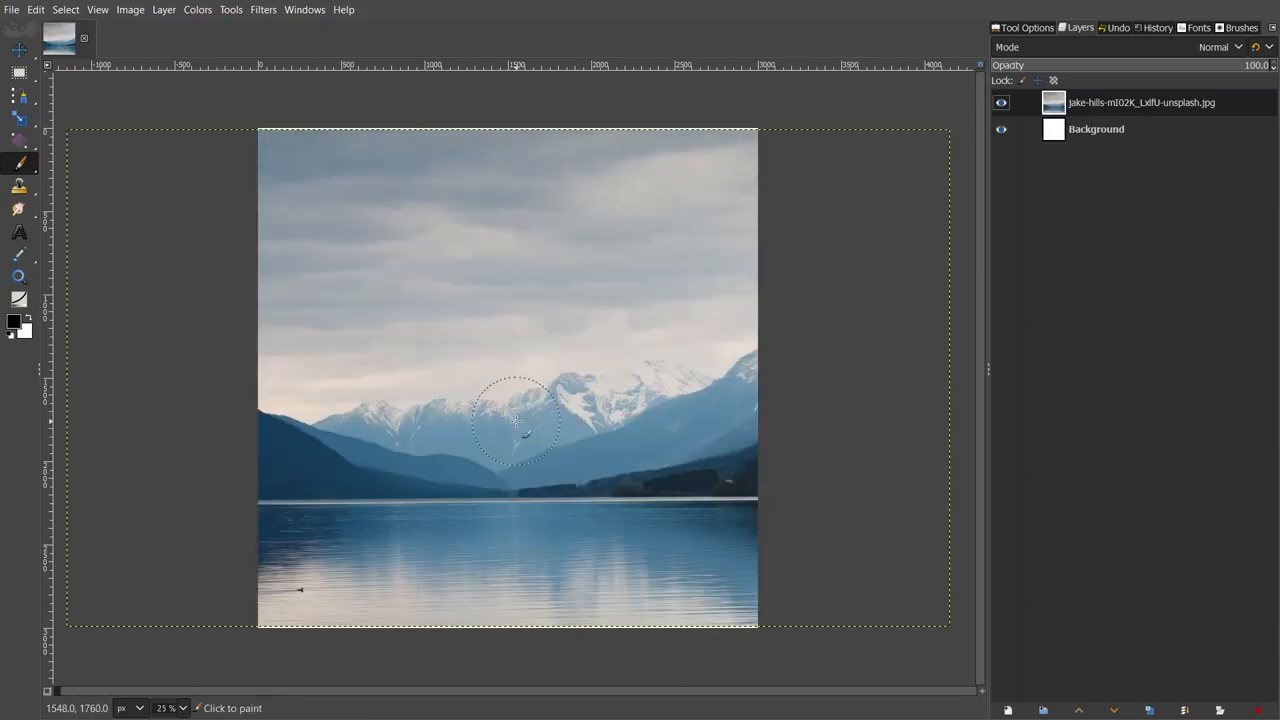
# Scale the photo layer to 3000 px wide and move it to the canvas bottom
pyautogui.scroll(-3)
pyautogui.write('3000')
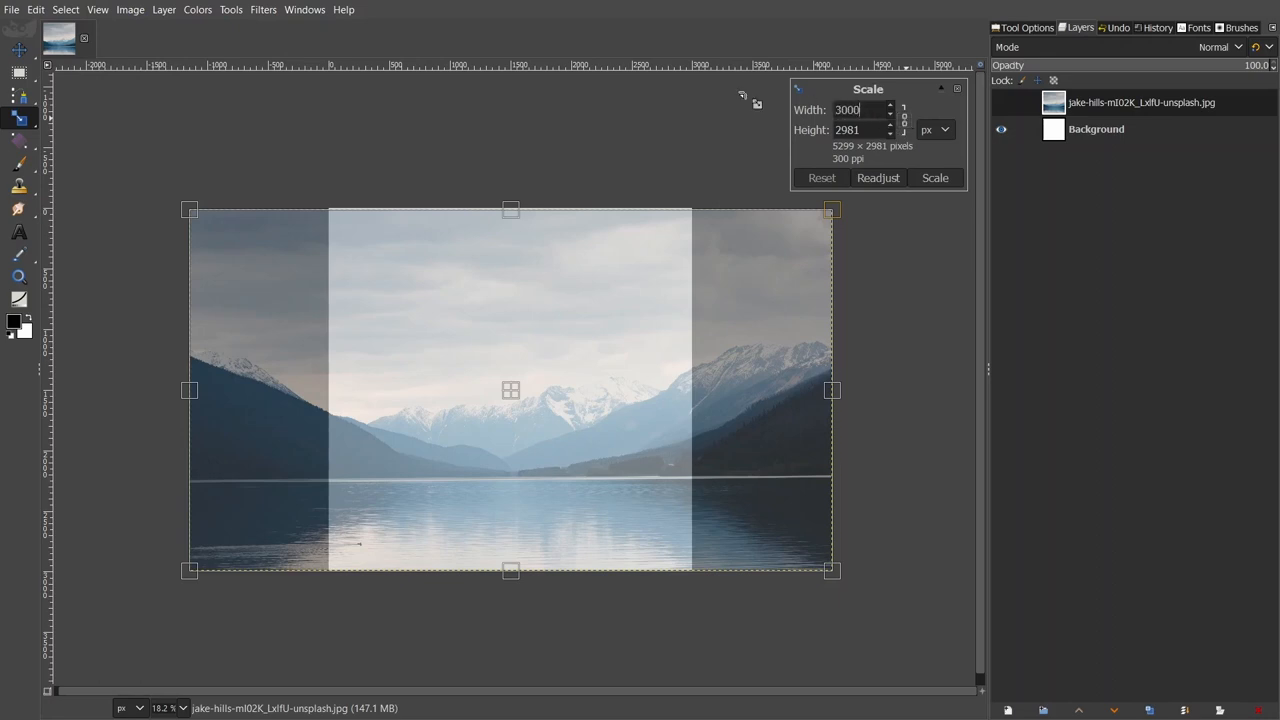
pyautogui.click(934, 177)
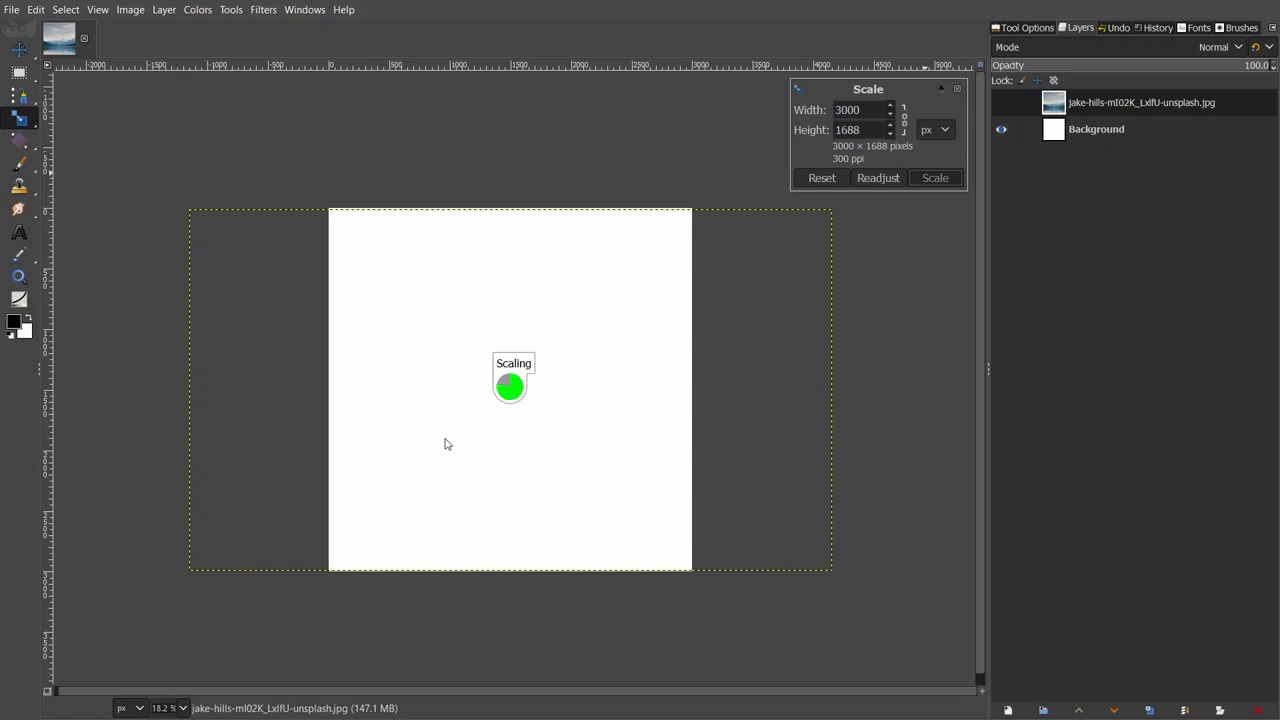
pyautogui.click(934, 177)
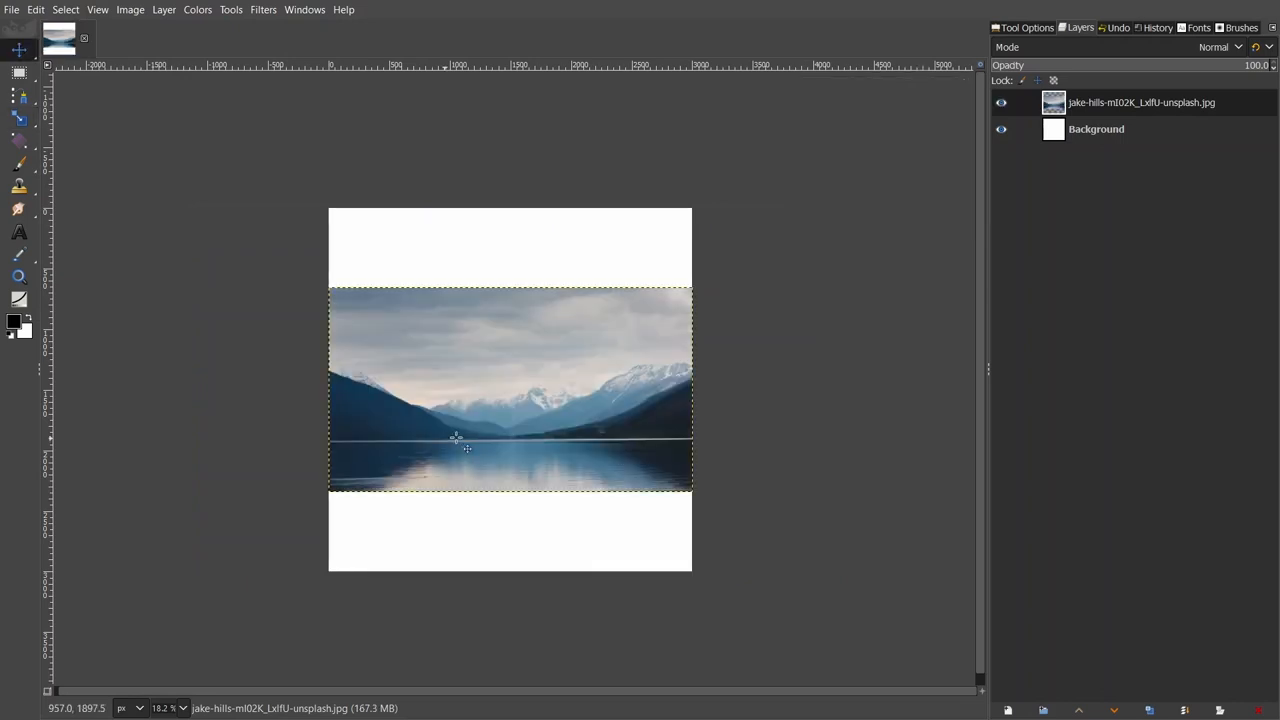
pyautogui.moveTo(465, 448); pyautogui.dragTo(490, 135)
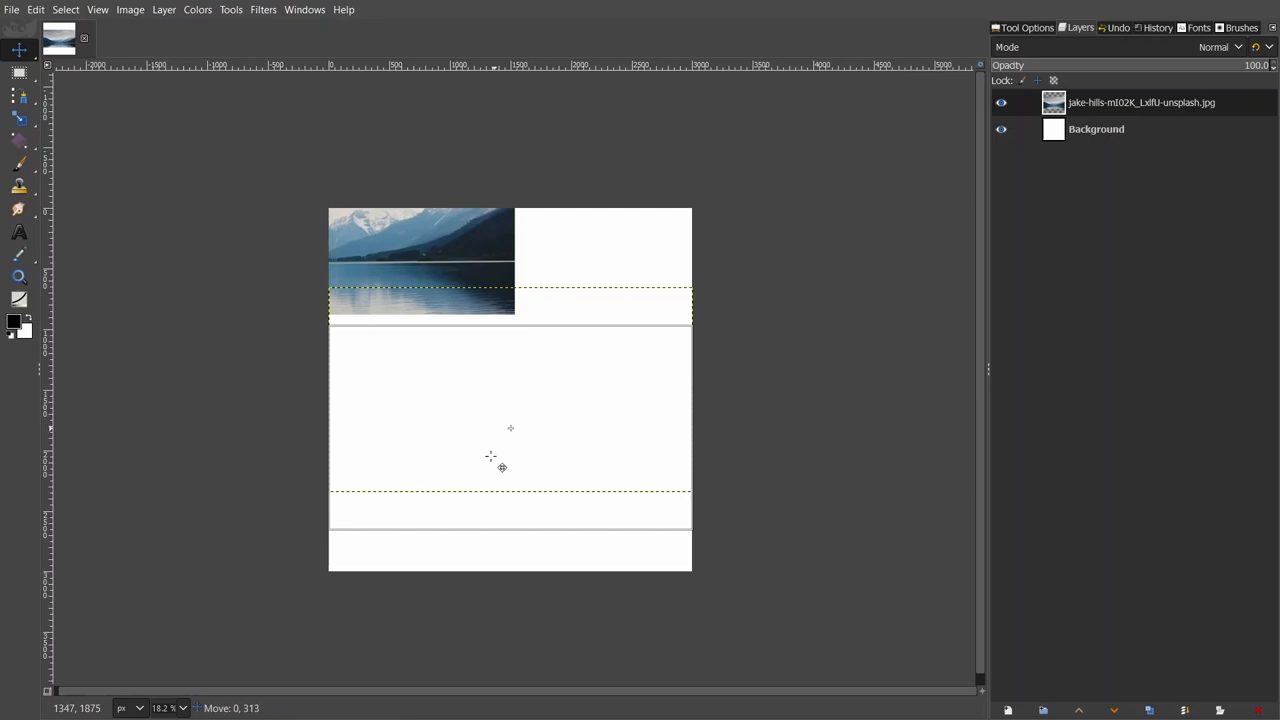
pyautogui.moveTo(490, 260); pyautogui.dragTo(500, 467)
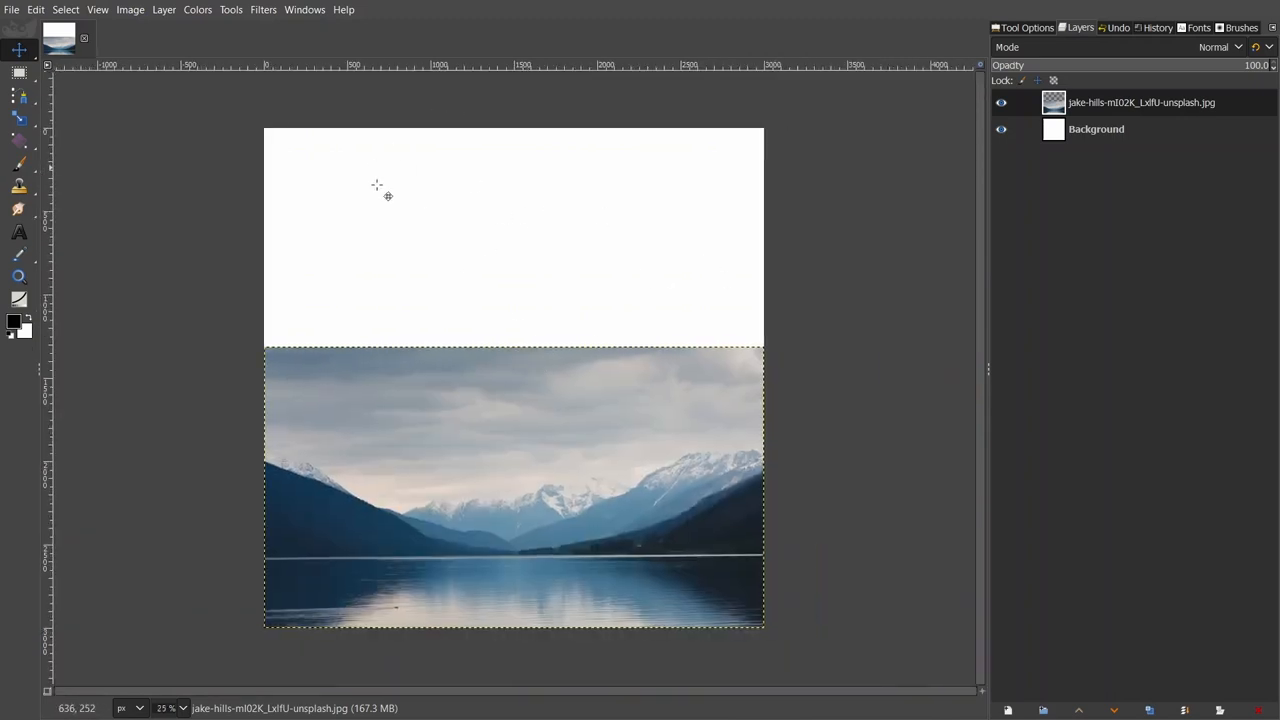
# Name the photo layer 'original', duplicate it, and name the copy 'top'
pyautogui.click(1096, 128)
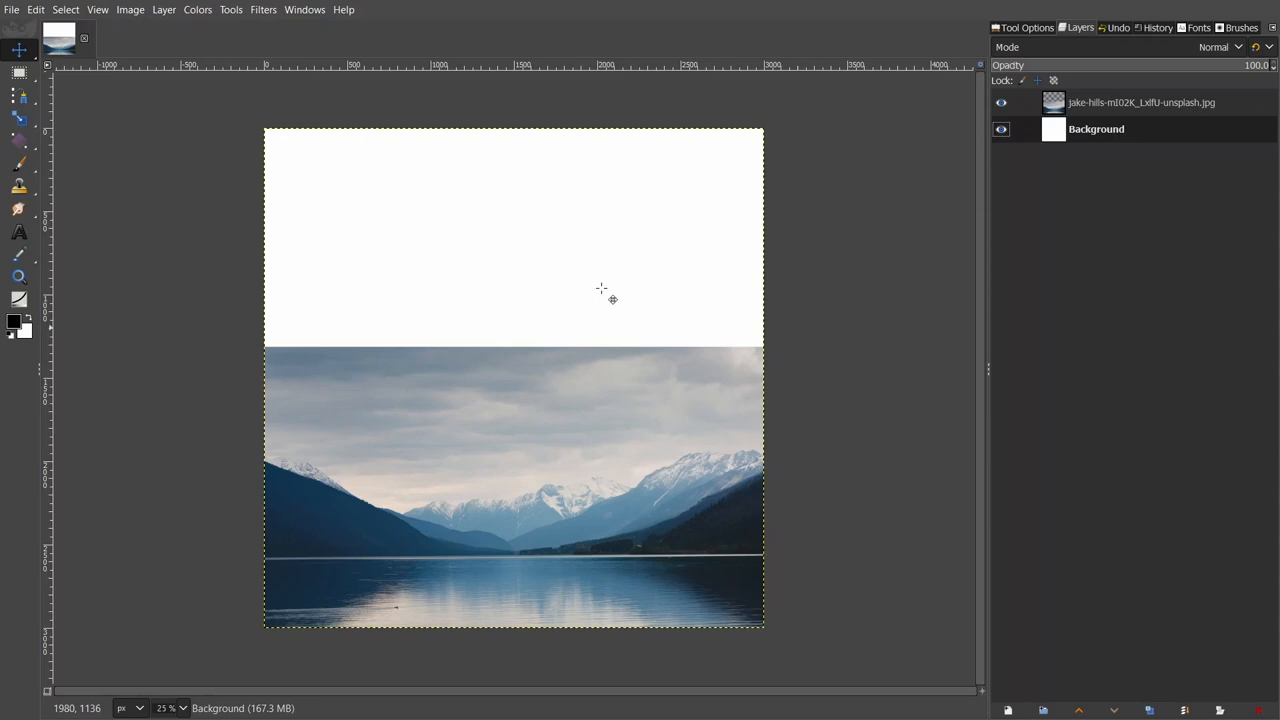
pyautogui.moveTo(483, 438)
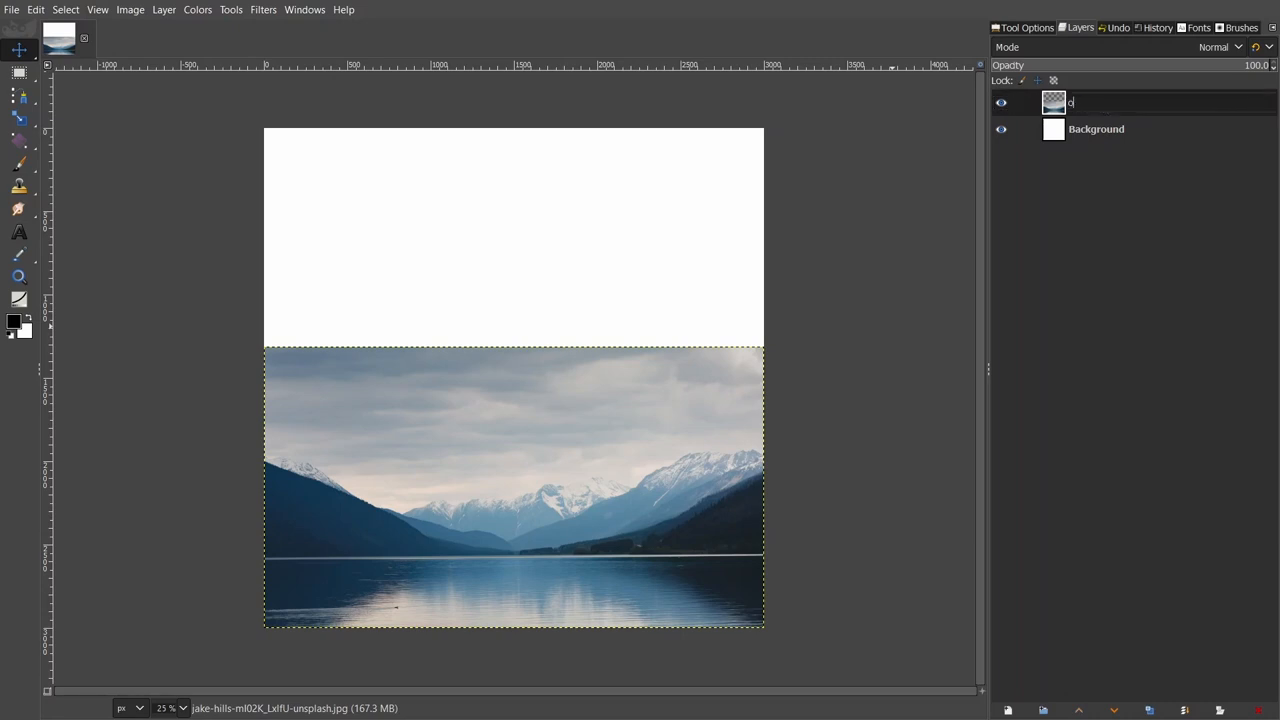
pyautogui.write('original')
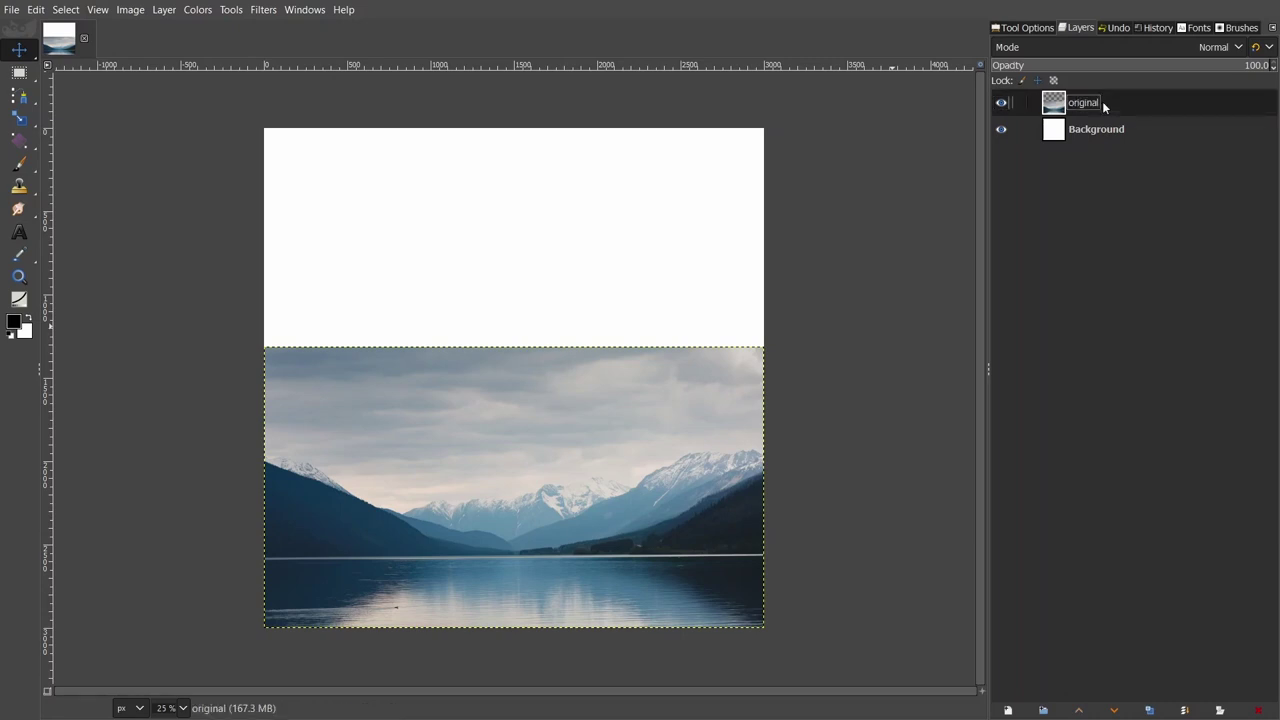
pyautogui.rightClick(1083, 102)
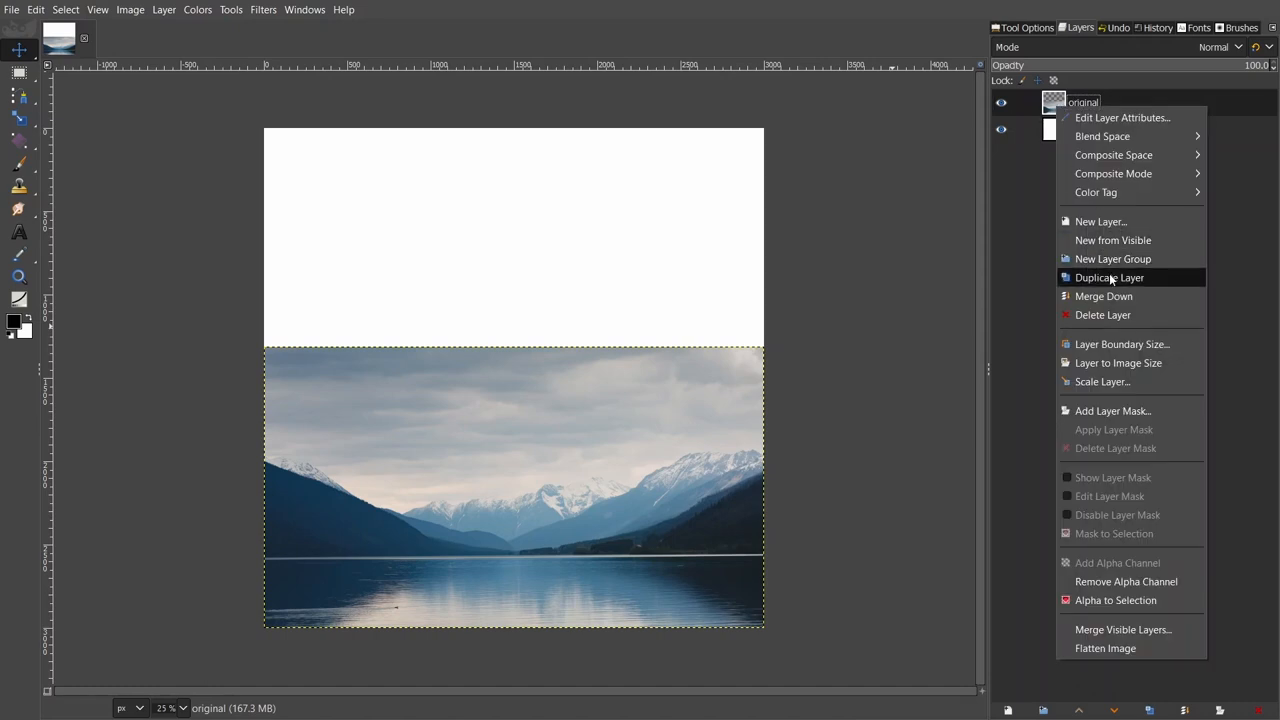
pyautogui.click(1109, 277)
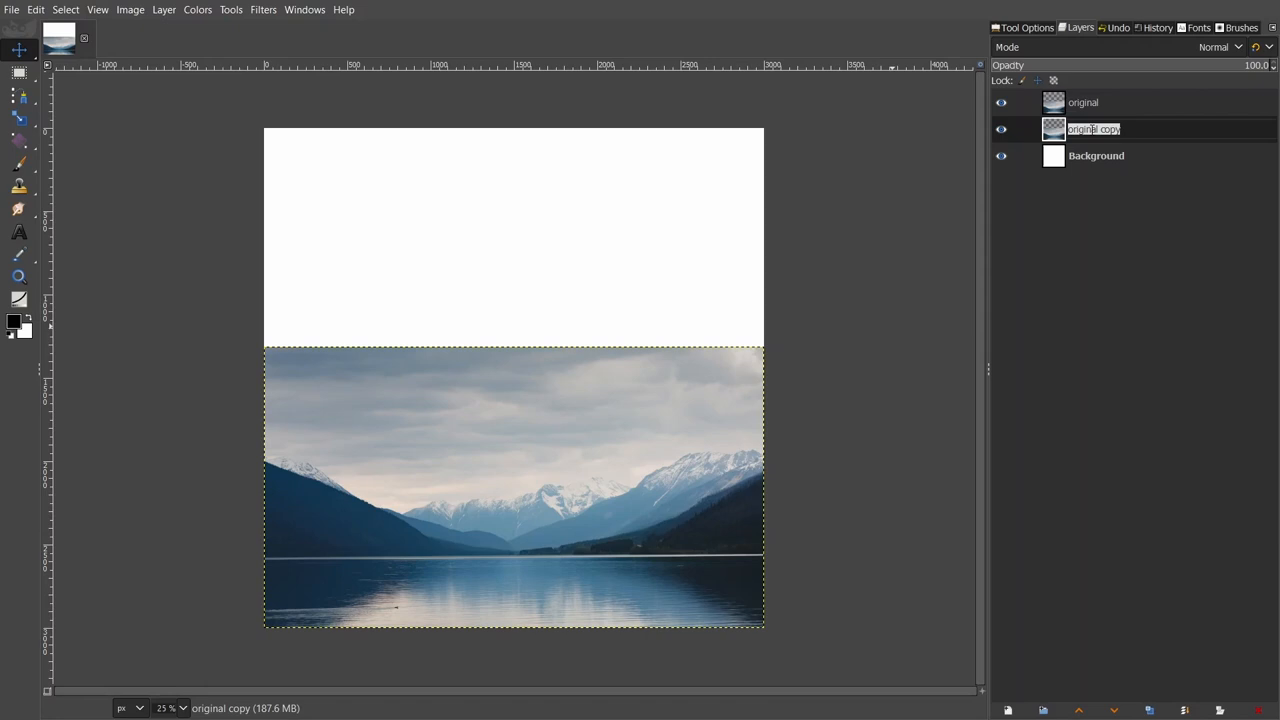
pyautogui.write('top')
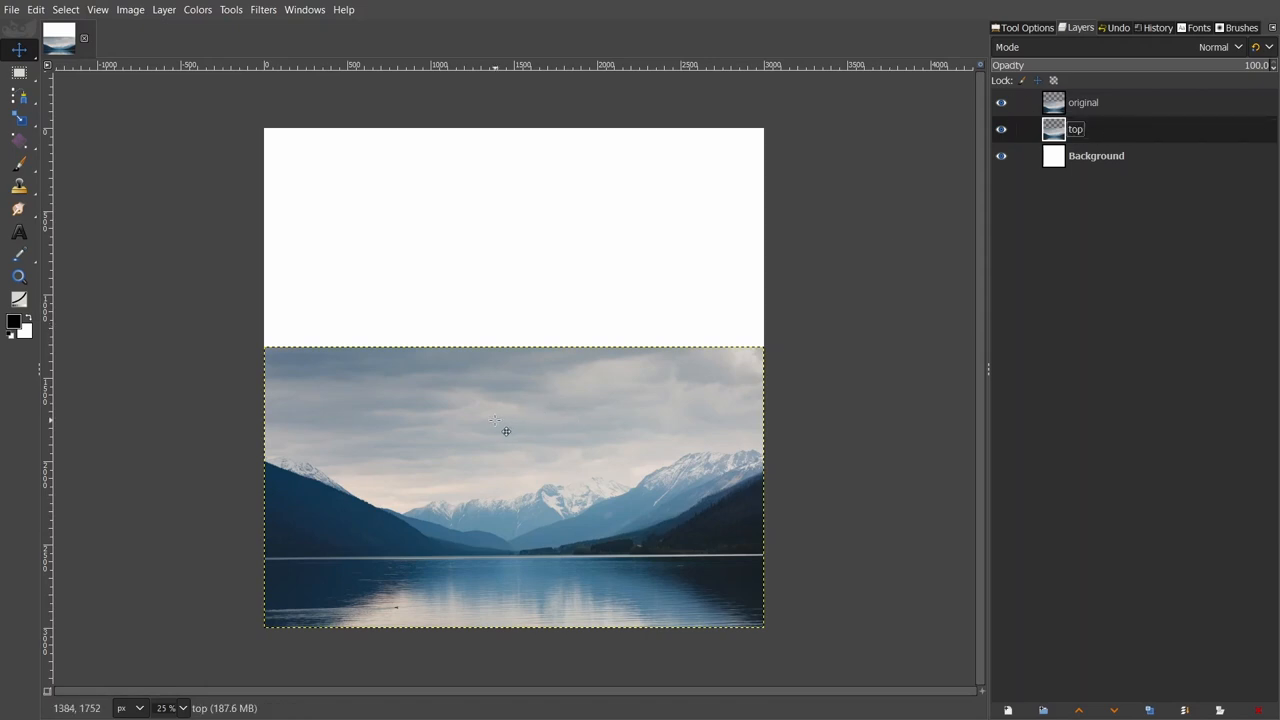
# Scale the 'top' layer to 6000 px wide and turn on its visibility
pyautogui.click(18, 118)
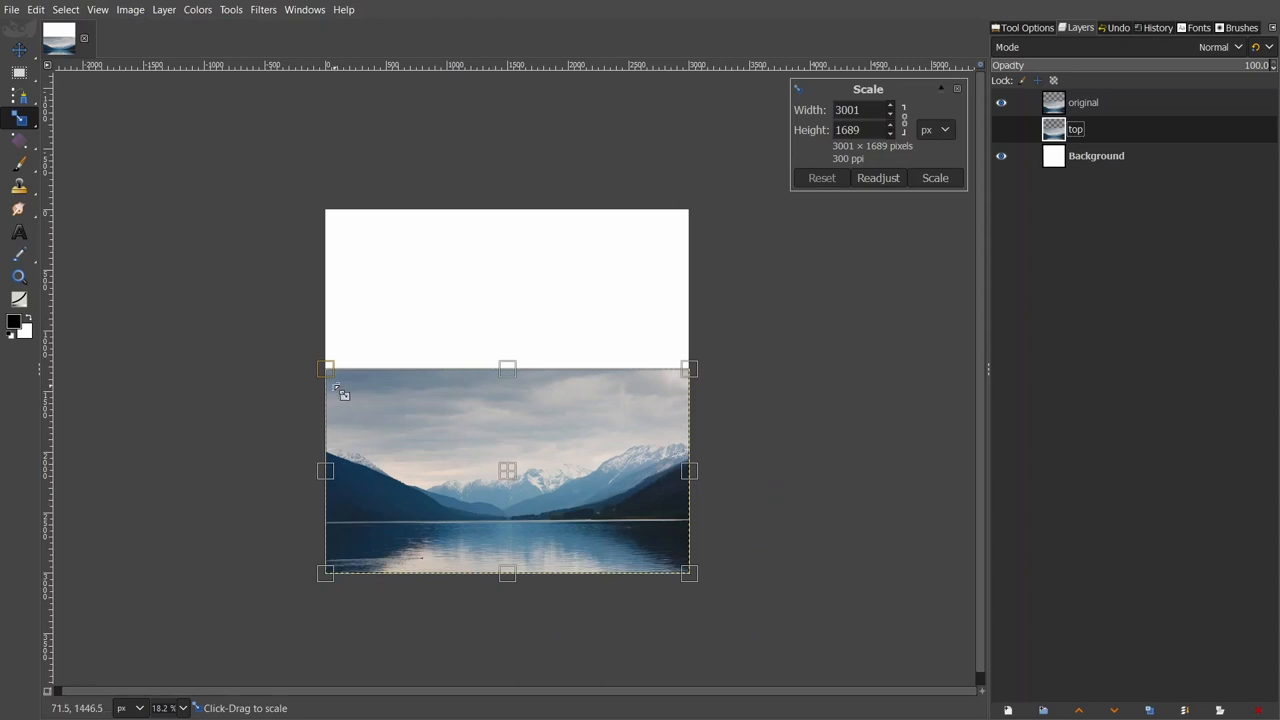
pyautogui.moveTo(326, 367); pyautogui.dragTo(253, 329)
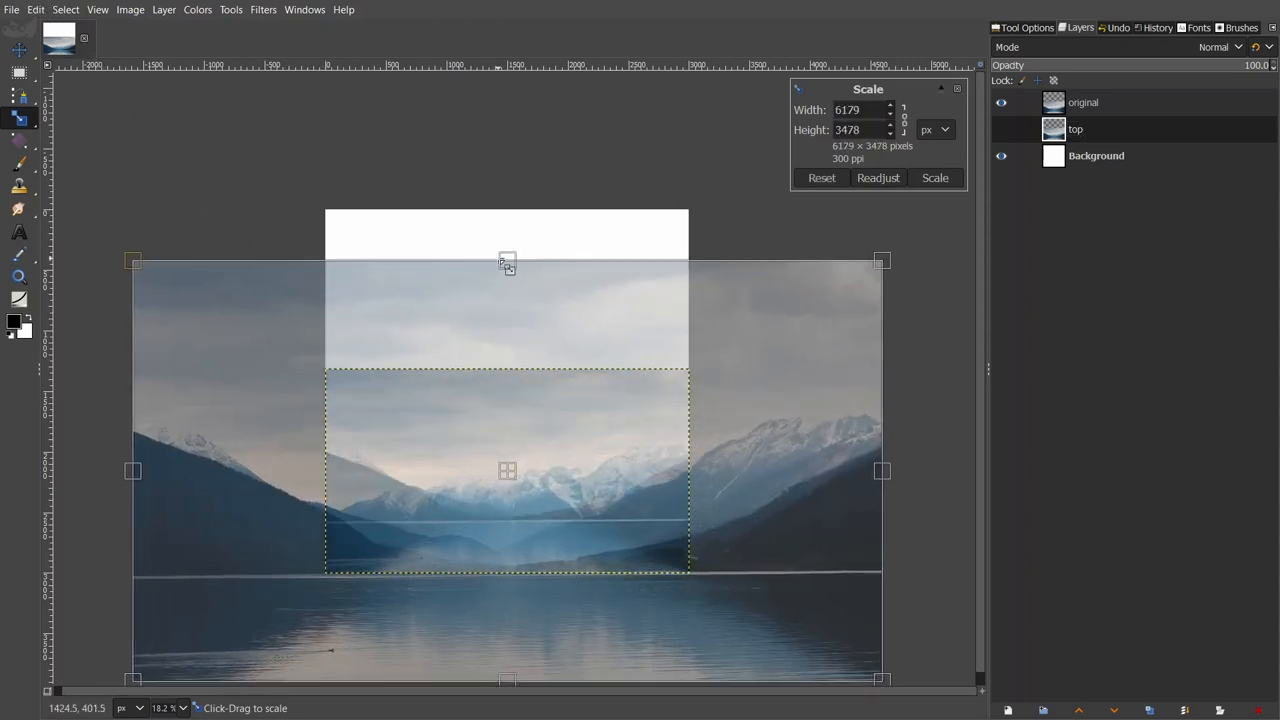
pyautogui.moveTo(507, 260); pyautogui.dragTo(507, 188)
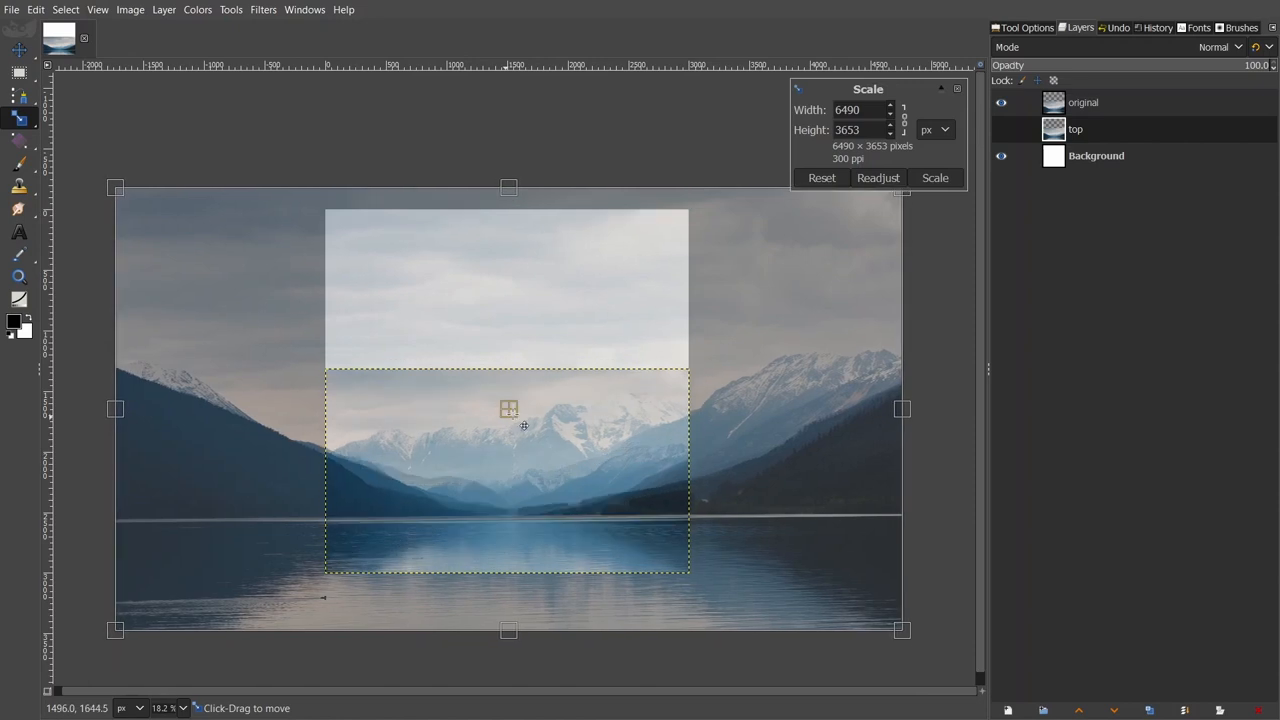
pyautogui.moveTo(509, 188)
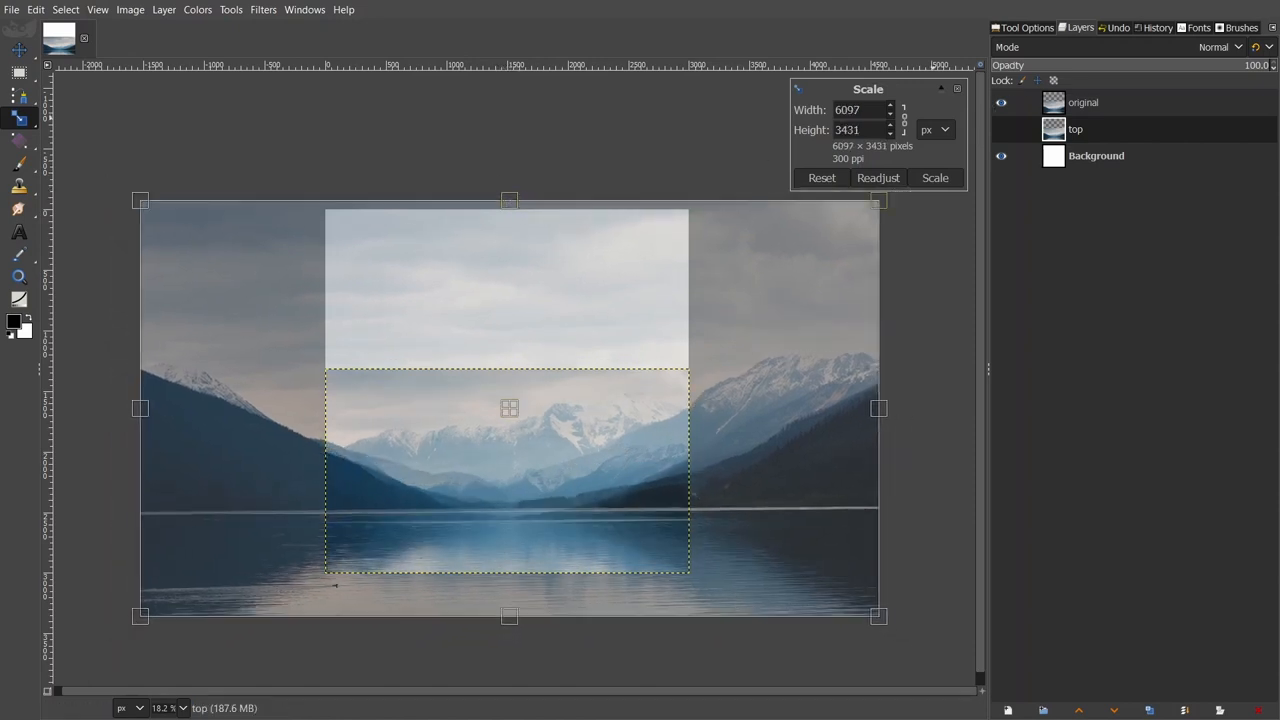
pyautogui.tripleClick(855, 110)
pyautogui.write('6000')
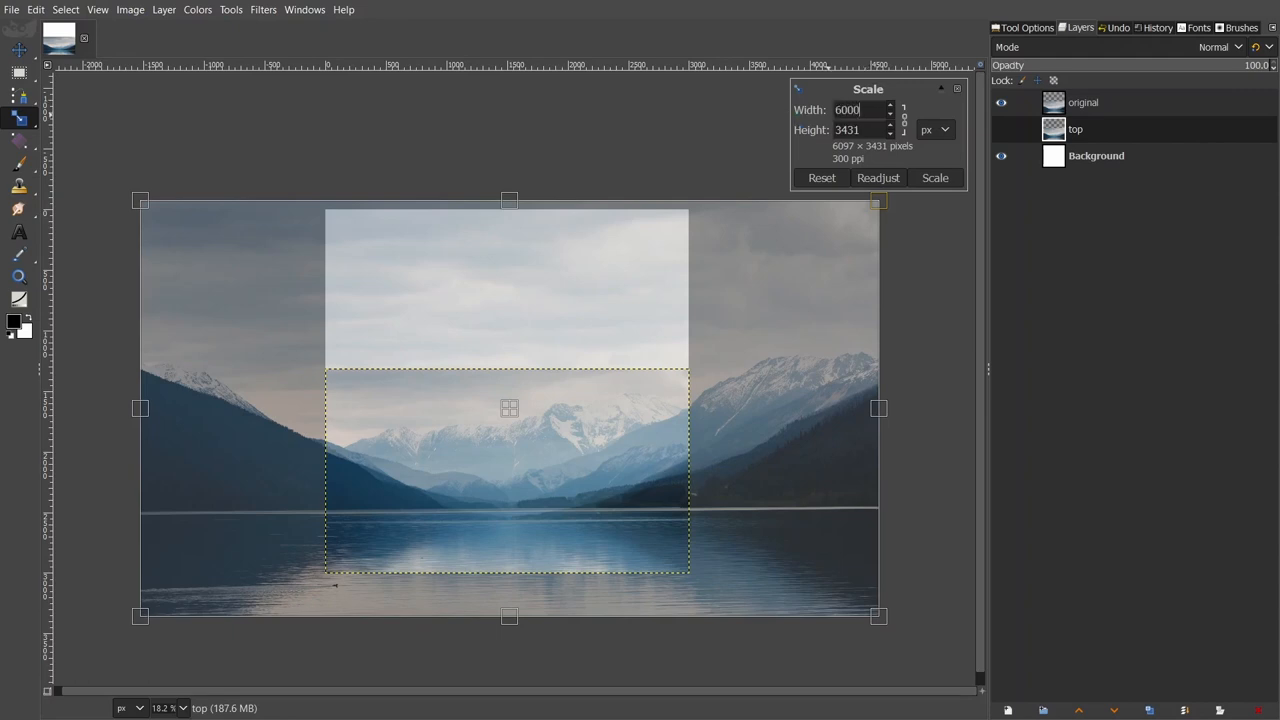
pyautogui.click(934, 177)
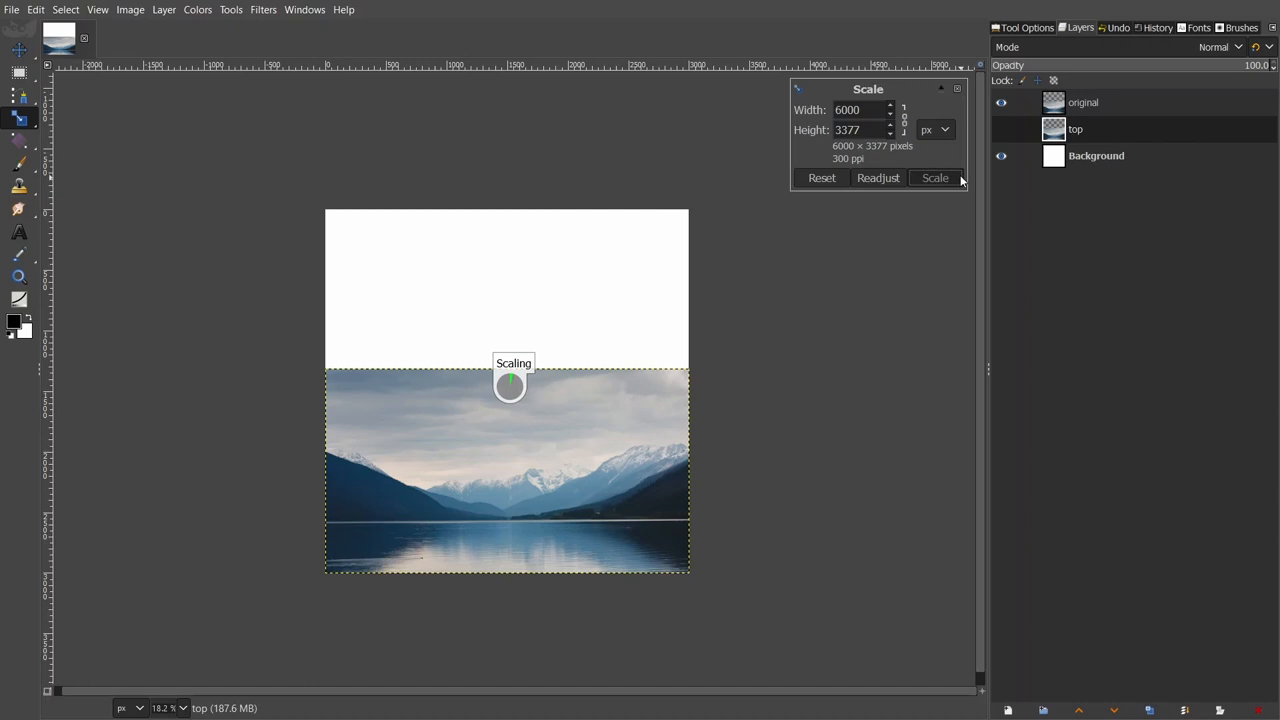
pyautogui.click(934, 178)
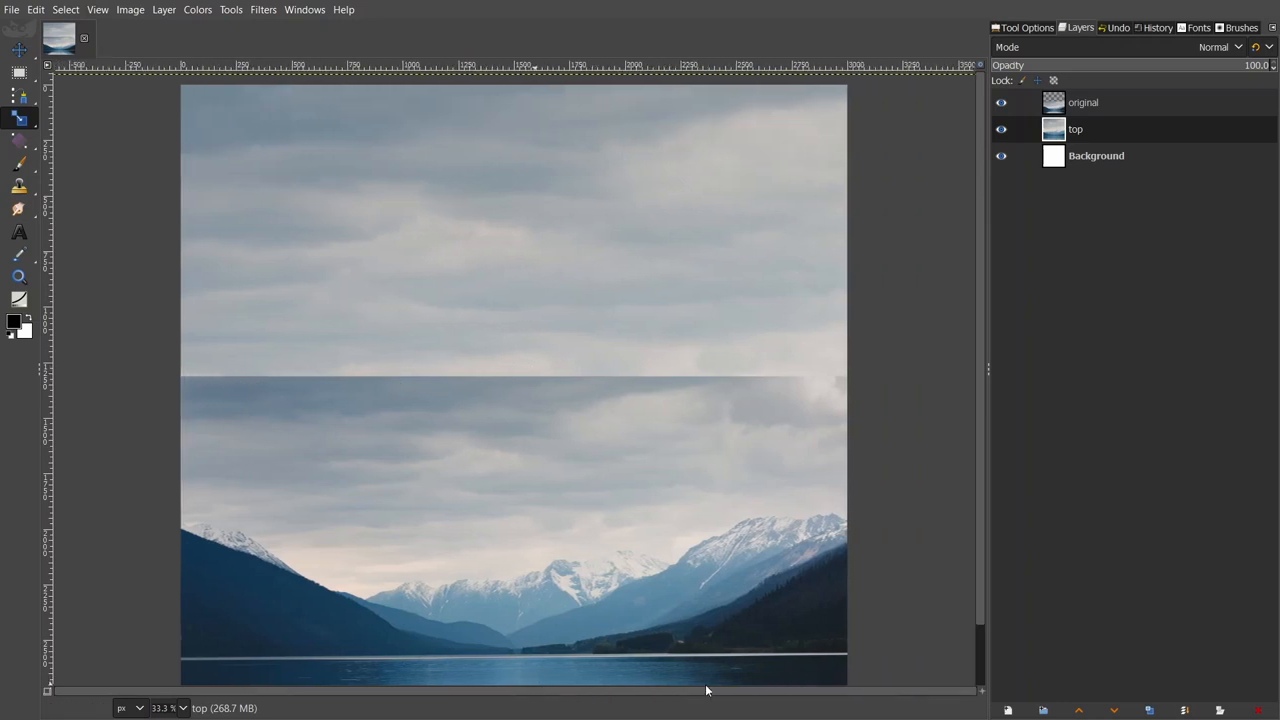
pyautogui.moveTo(825, 280)
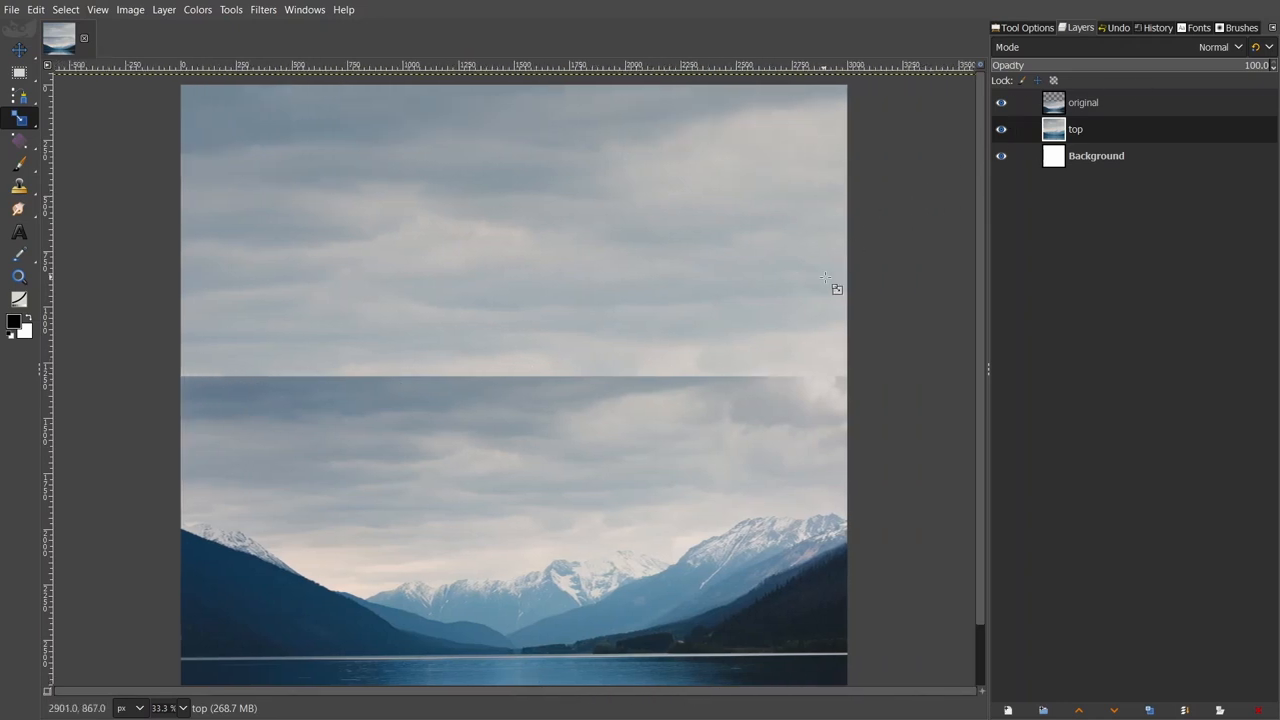
# Add a White (full opacity) layer mask to the 'original' layer
pyautogui.click(1083, 102)
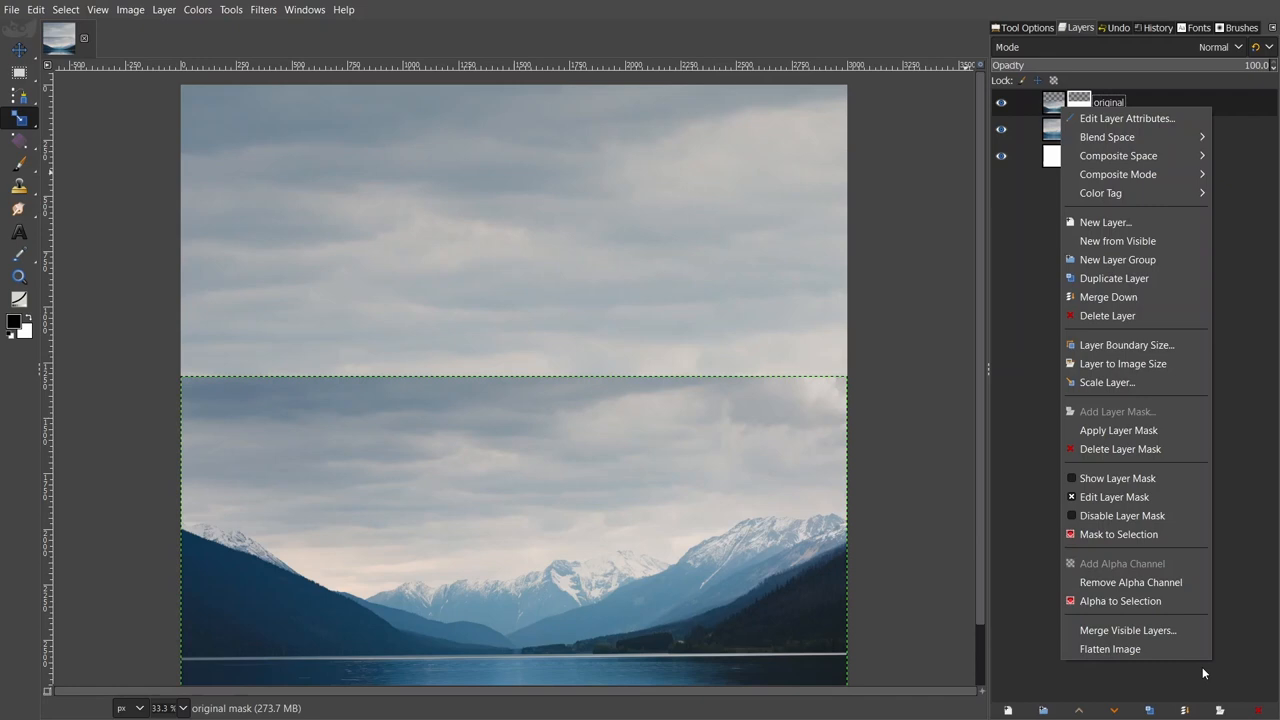
pyautogui.moveTo(1114, 497)
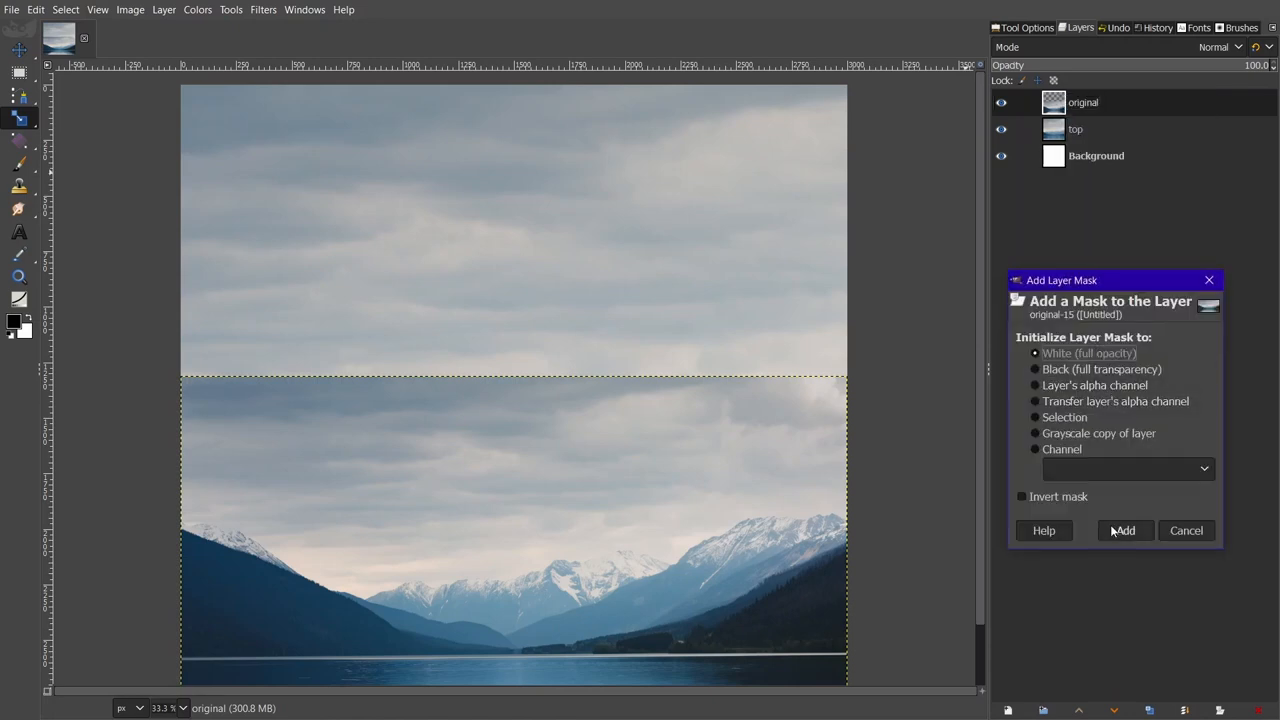
pyautogui.click(1124, 530)
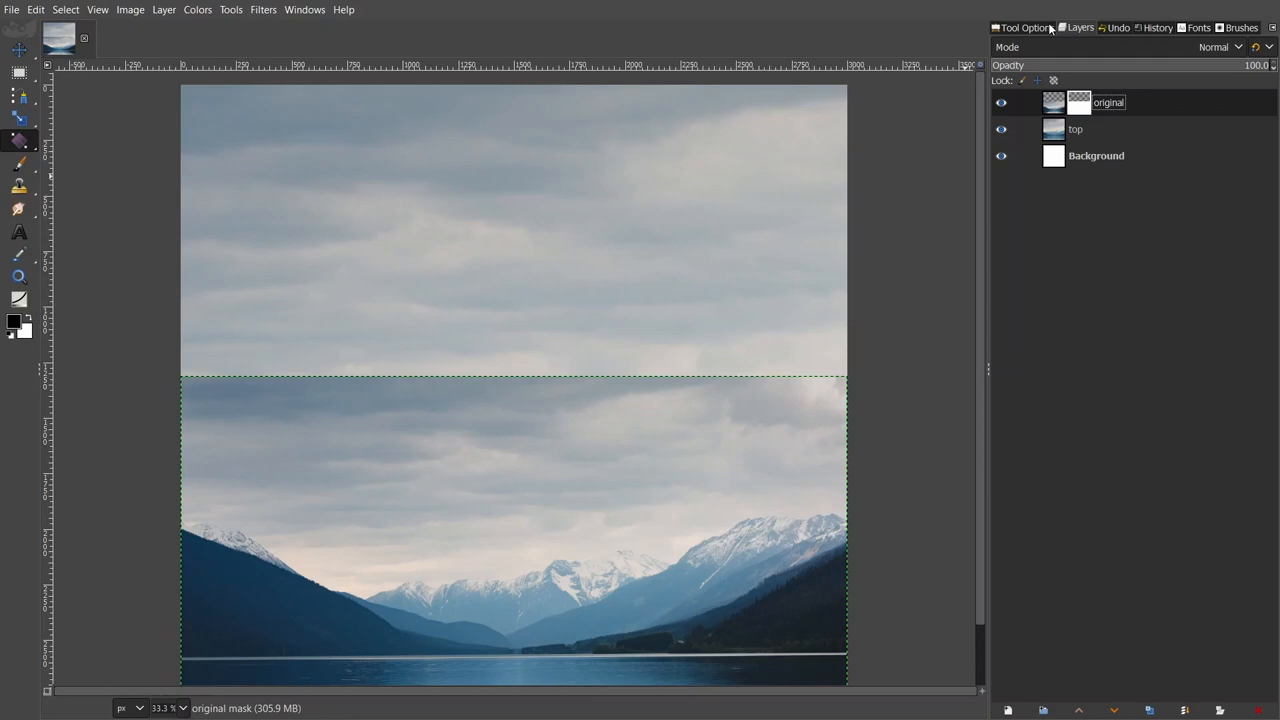
# Paint a vertical FG-to-Transparent linear gradient across the seam on the 'original' mask
pyautogui.click(18, 140)
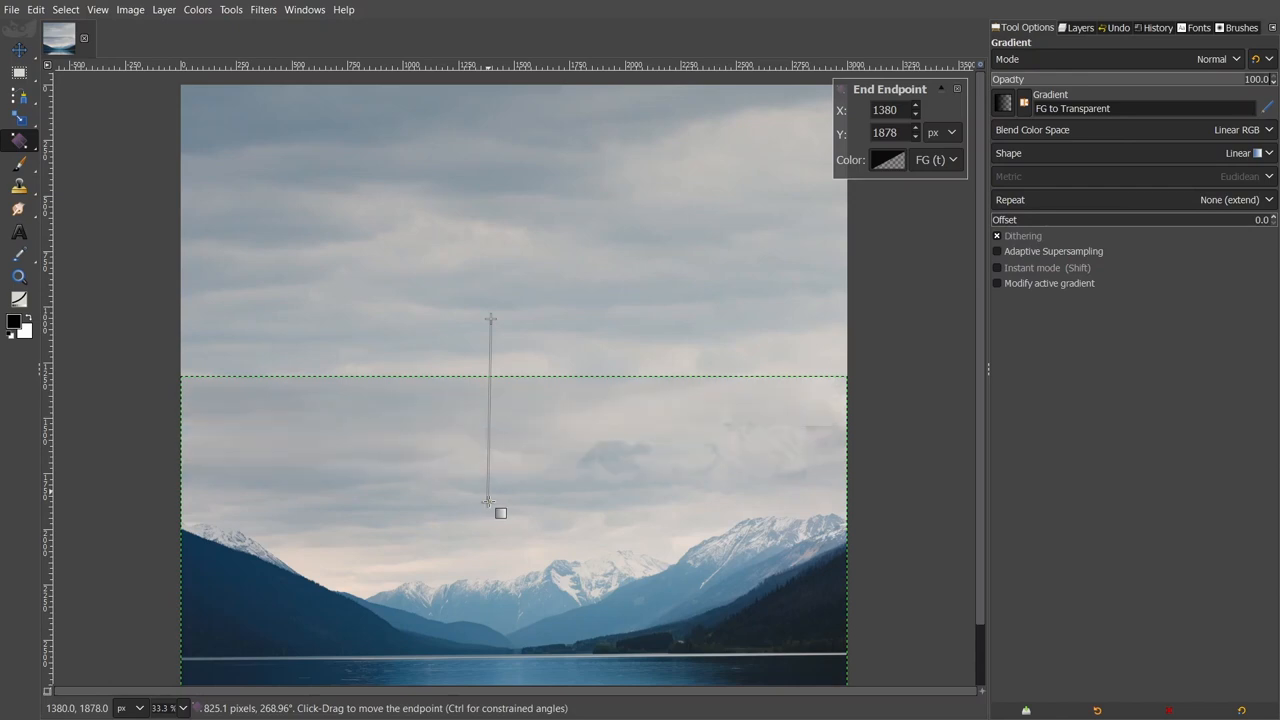
pyautogui.moveTo(500, 513); pyautogui.dragTo(511, 431)
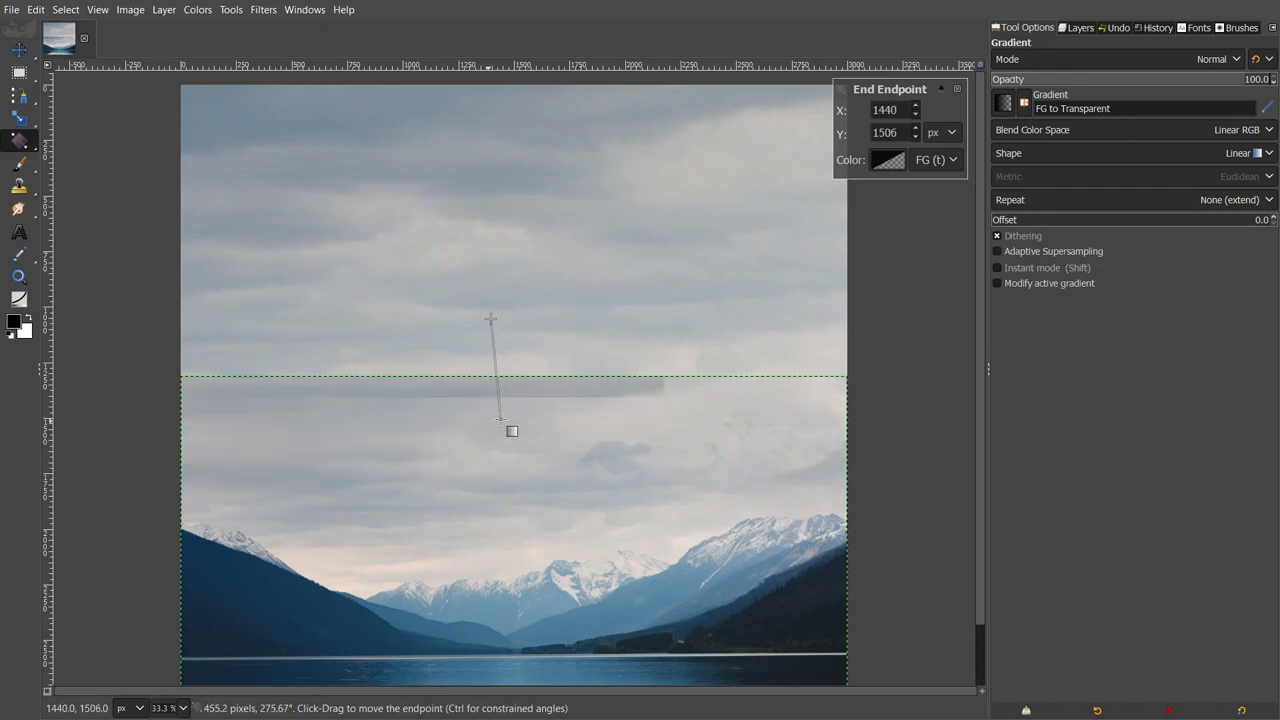
pyautogui.moveTo(511, 431); pyautogui.dragTo(504, 305)
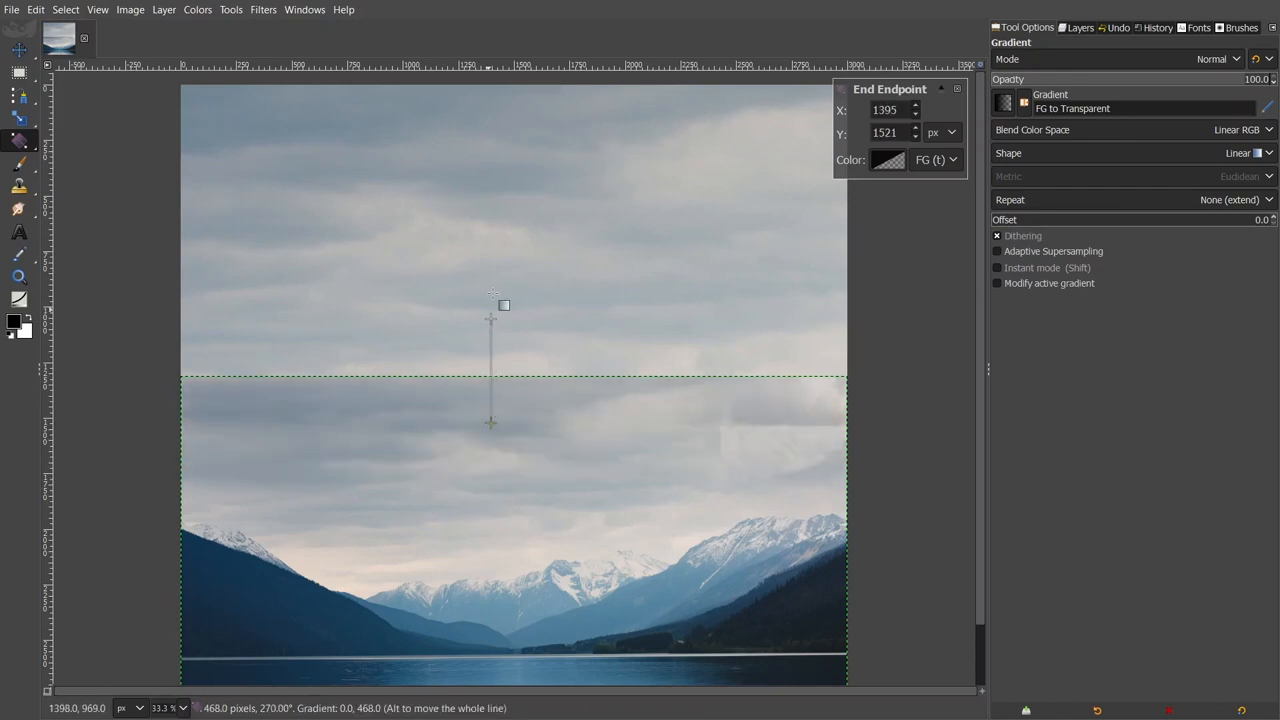
pyautogui.click(503, 380)
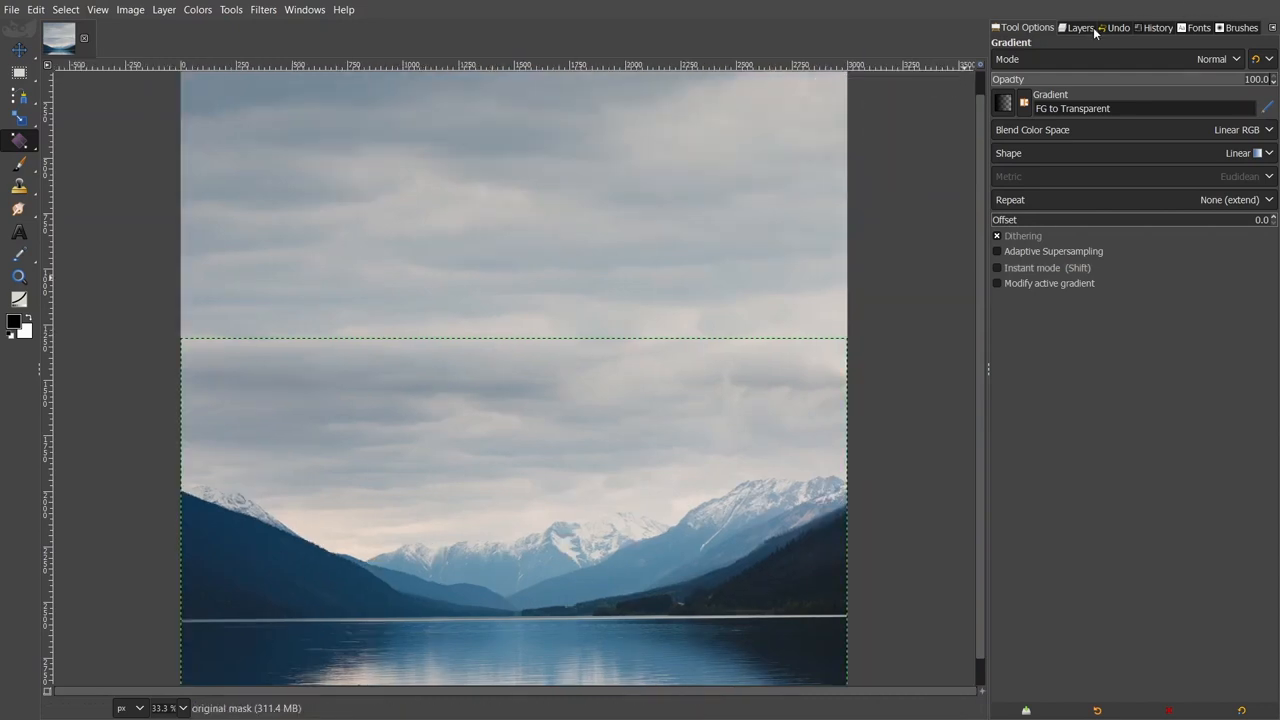
pyautogui.click(1079, 27)
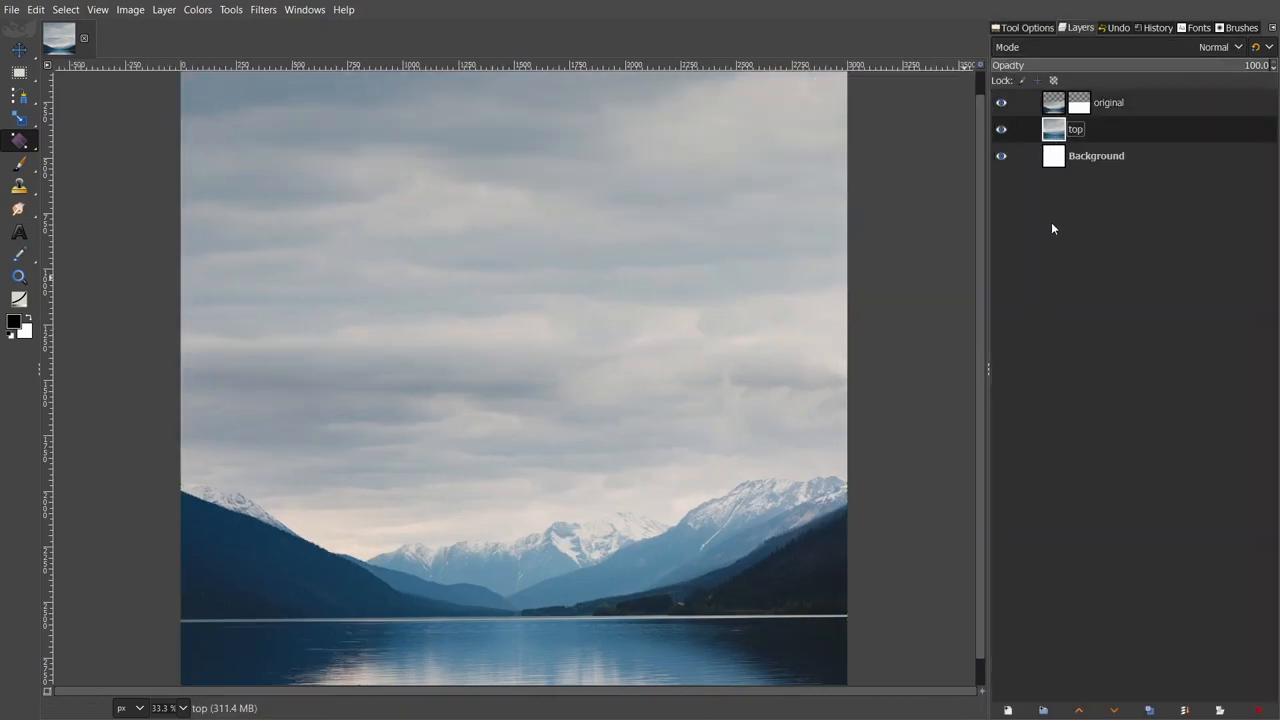